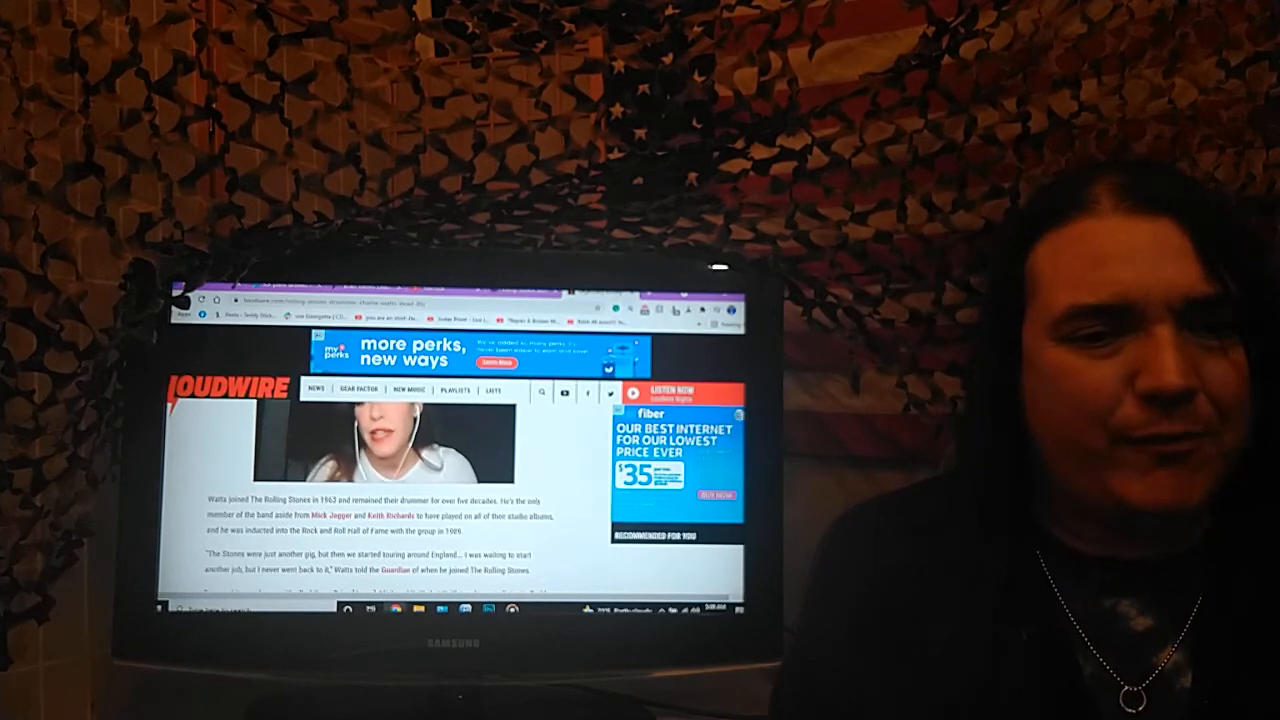
Step: Scroll down the Loudwire article on Charlie Watts joining The Rolling Stones
{"action": "scroll", "scroll_direction": "down", "scroll_amount": 3}
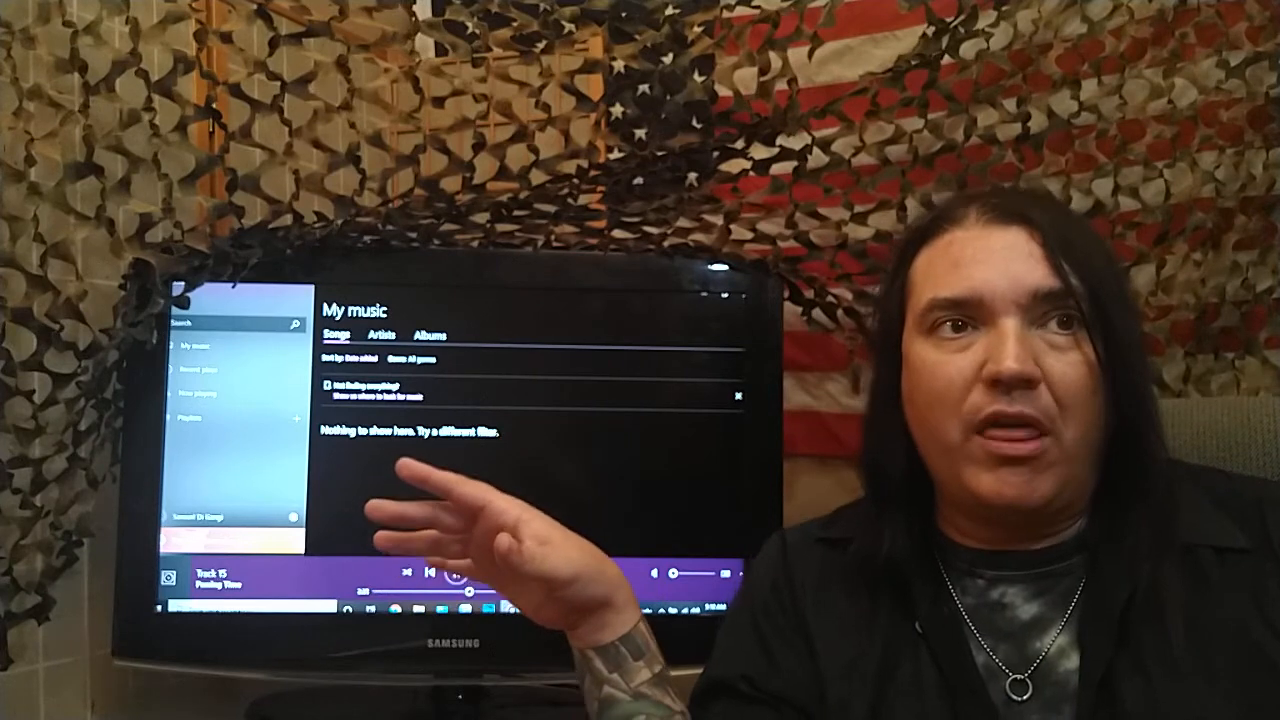
{"action": "left_click", "coordinate": [456, 571]}
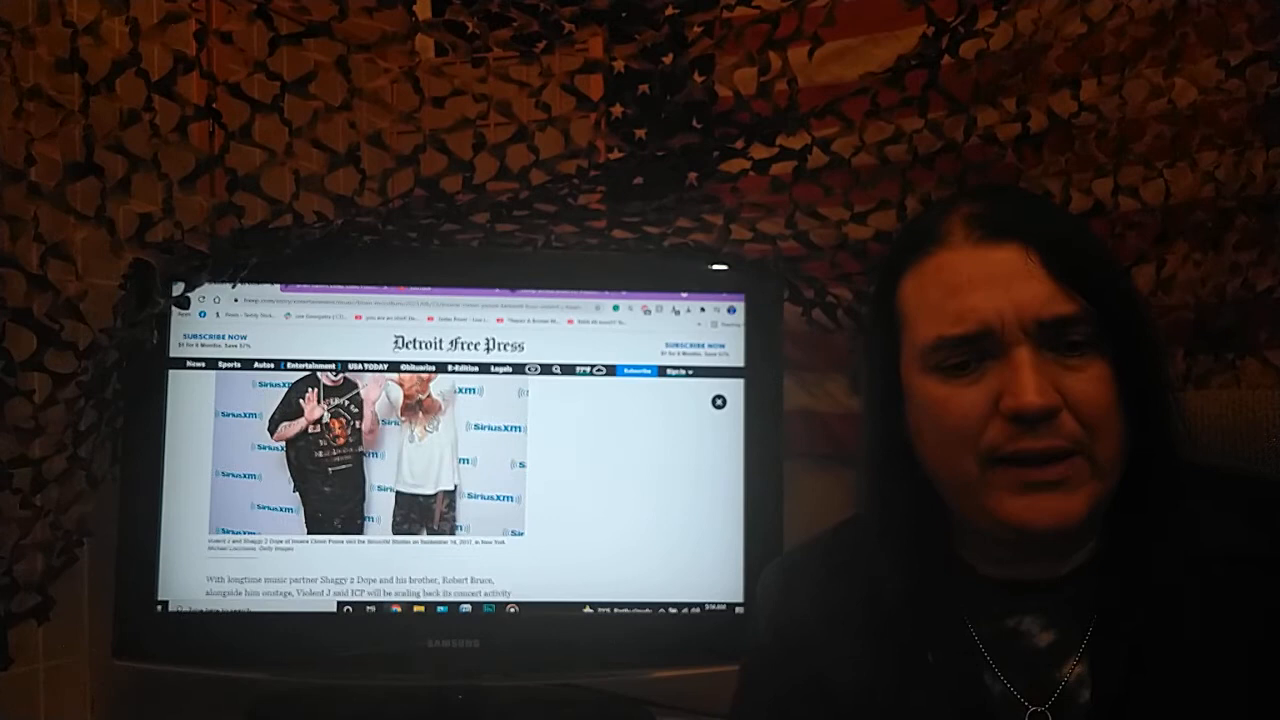
Step: Scroll the Detroit Free Press ICP article down to Violent J's heart condition and ablation
{"action": "scroll", "scroll_direction": "down", "scroll_amount": 3}
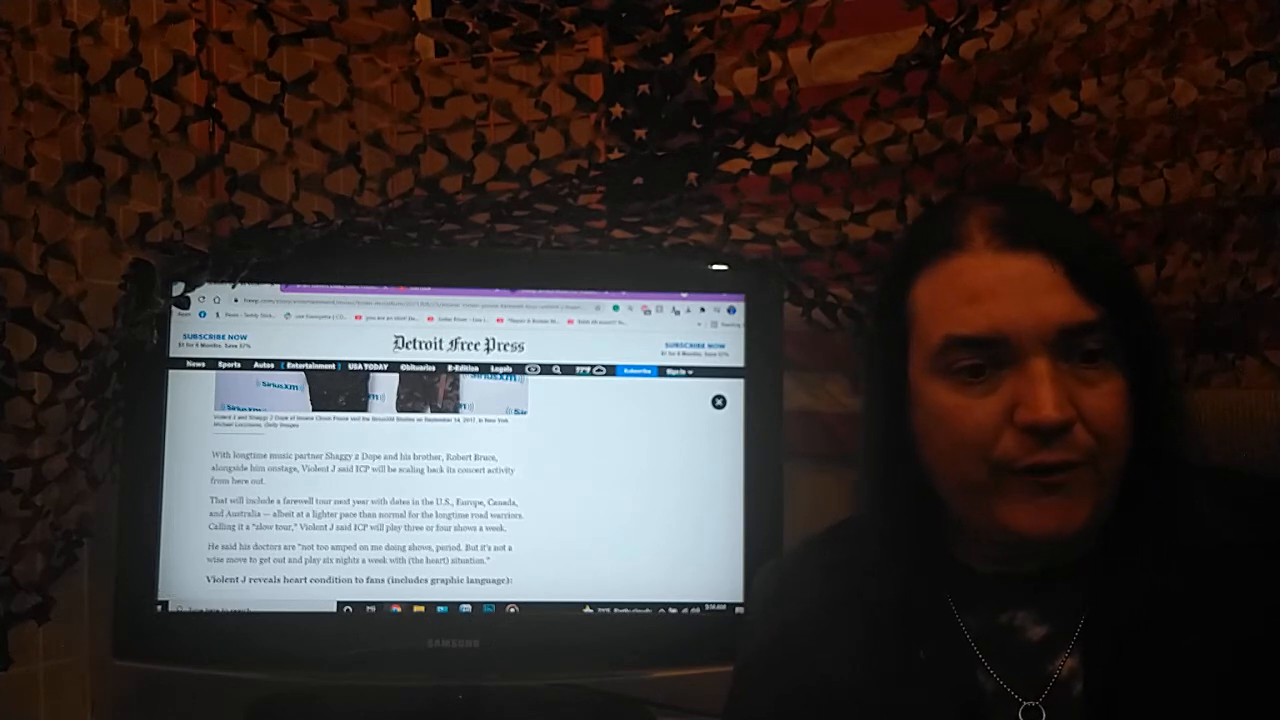
{"action": "scroll", "scroll_direction": "down", "scroll_amount": 3}
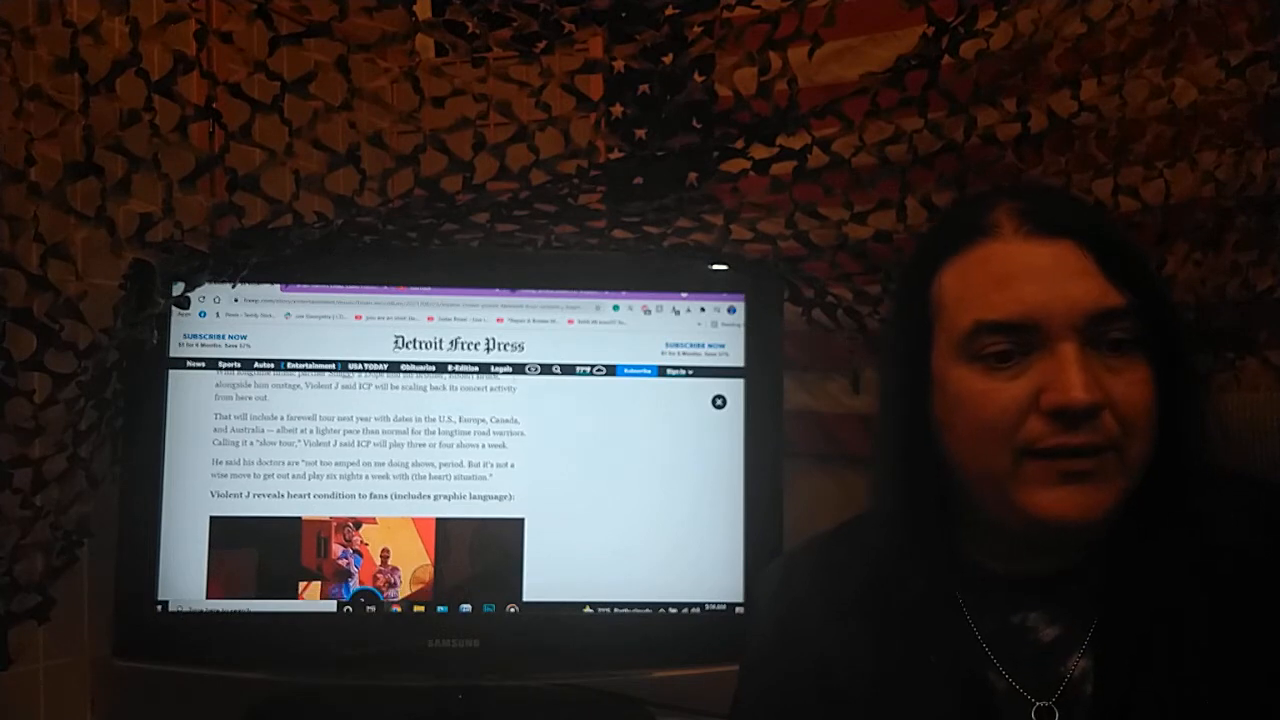
{"action": "scroll", "scroll_direction": "down", "scroll_amount": 3}
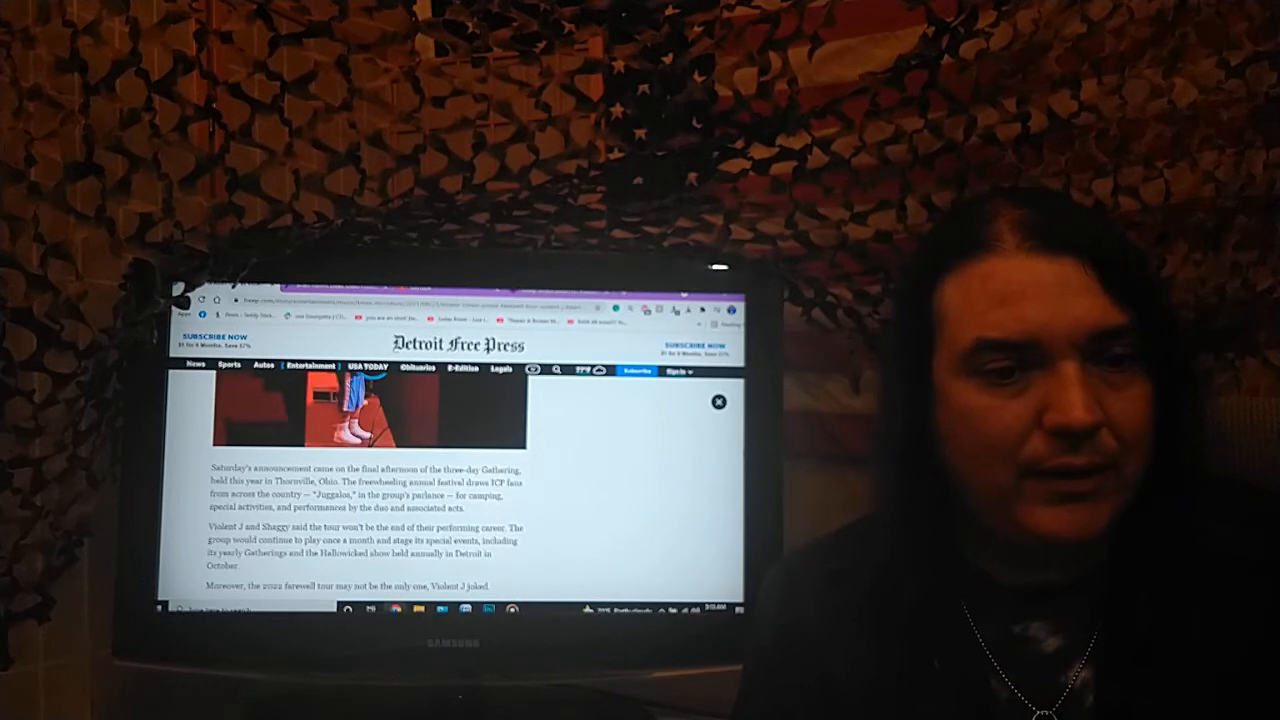
{"action": "scroll", "scroll_direction": "down", "scroll_amount": 3}
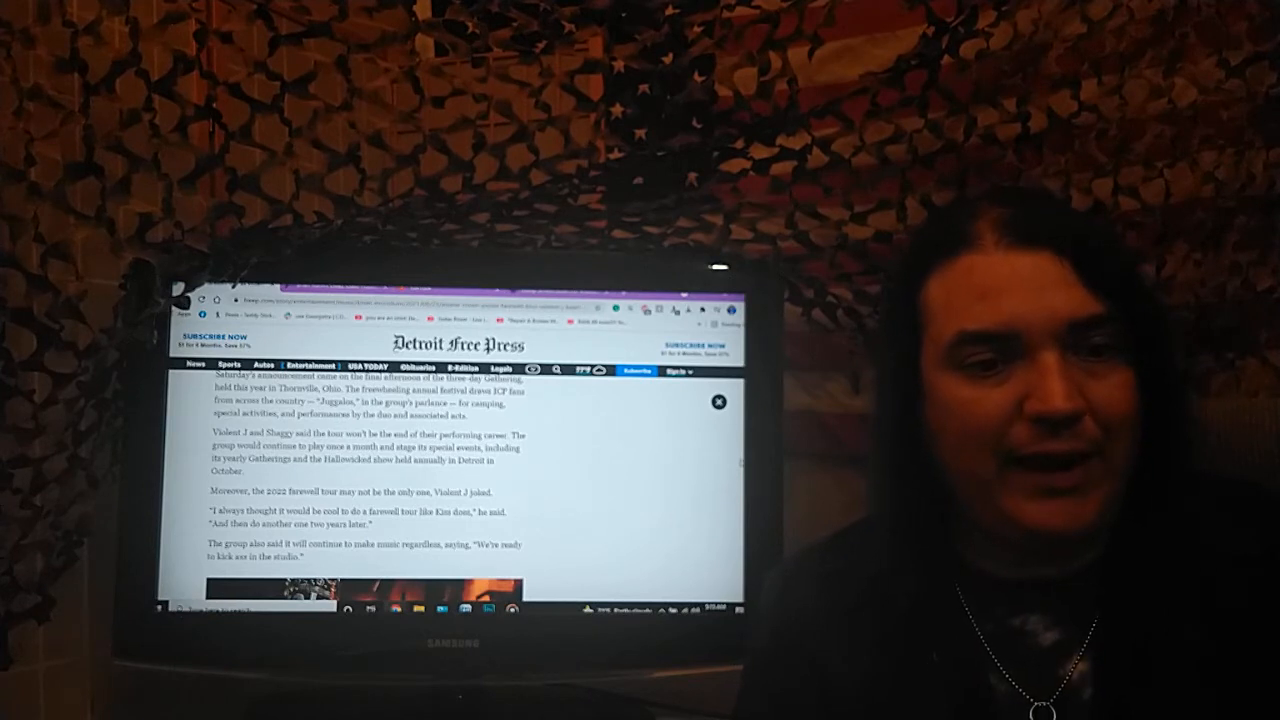
{"action": "scroll", "scroll_direction": "down", "scroll_amount": 3}
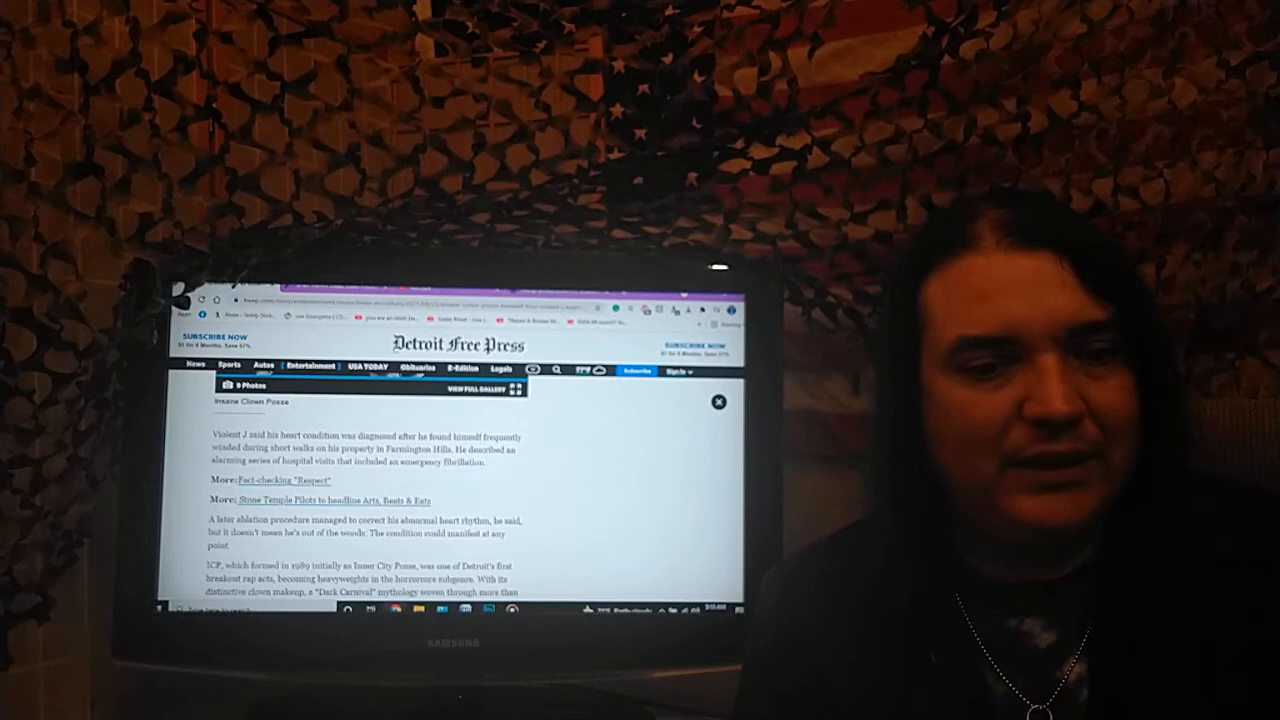
{"action": "scroll", "scroll_direction": "down", "scroll_amount": 3}
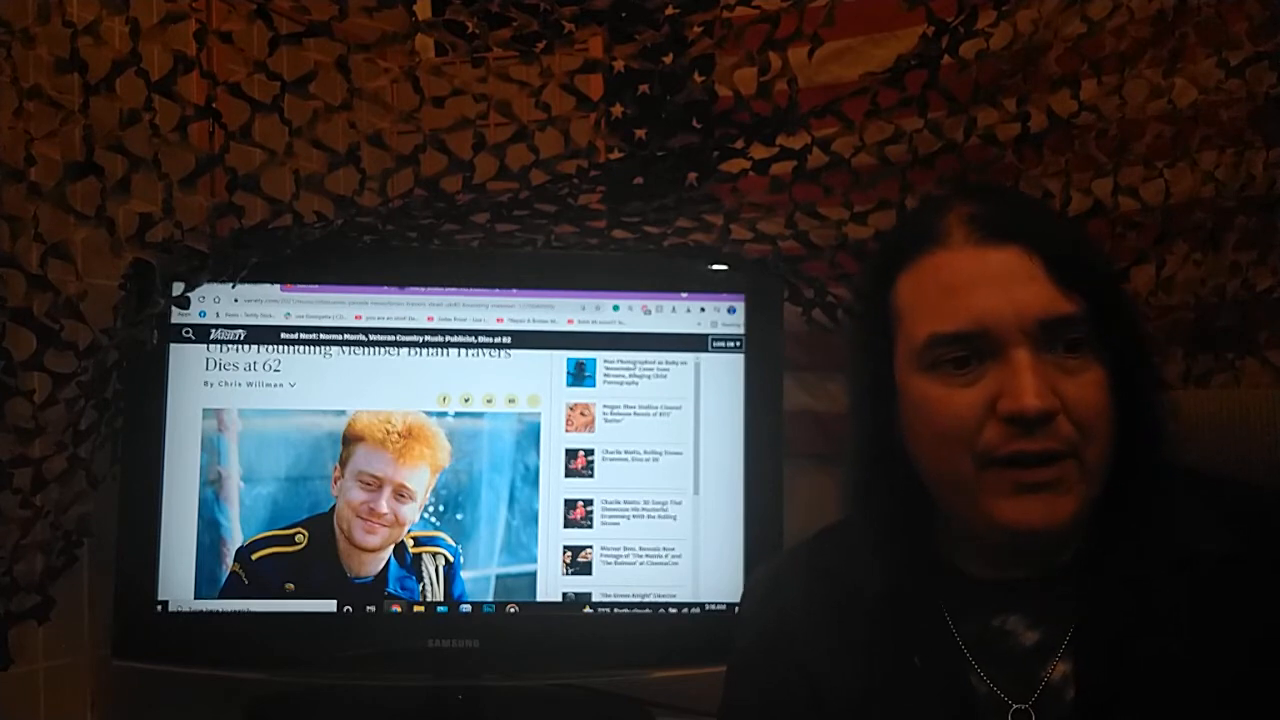
Step: Scroll the Variety obituary past its headline to the opening paragraphs on Travers's cancer death
{"action": "scroll", "scroll_direction": "down", "scroll_amount": 3}
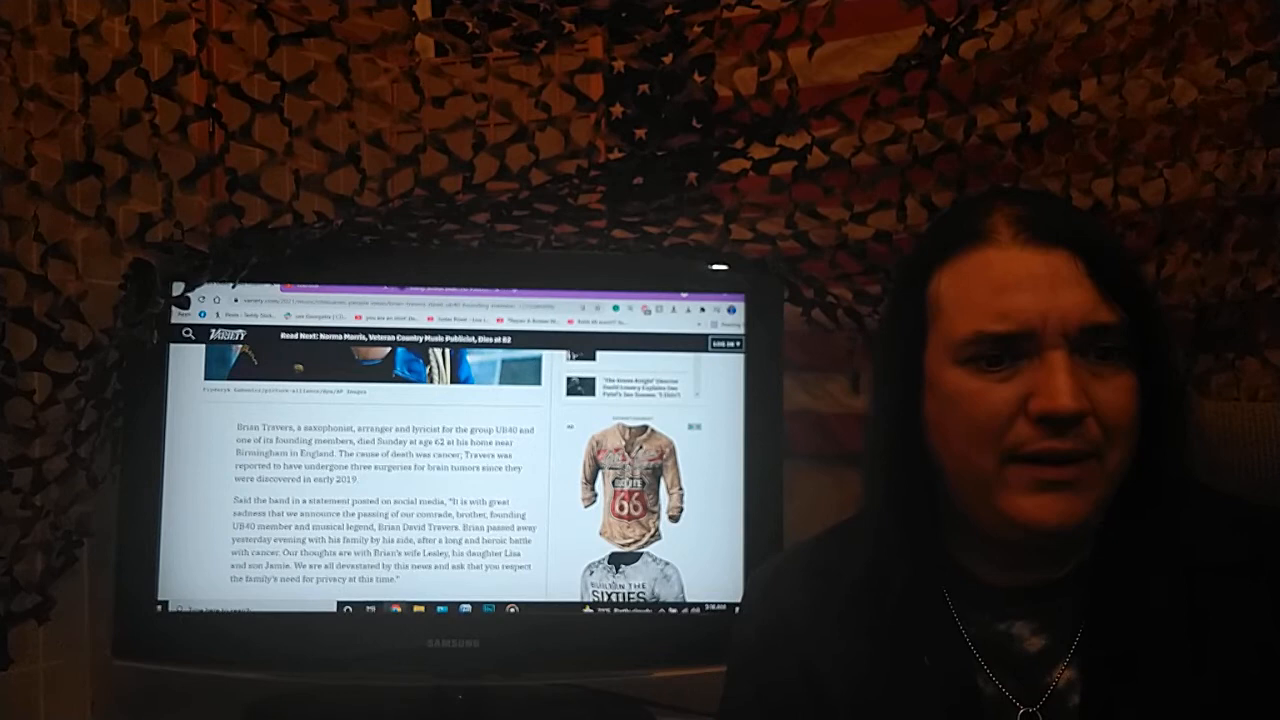
Step: Scroll the Variety obituary down to the band statement and UB40's tweet
{"action": "scroll", "scroll_direction": "down", "scroll_amount": 3}
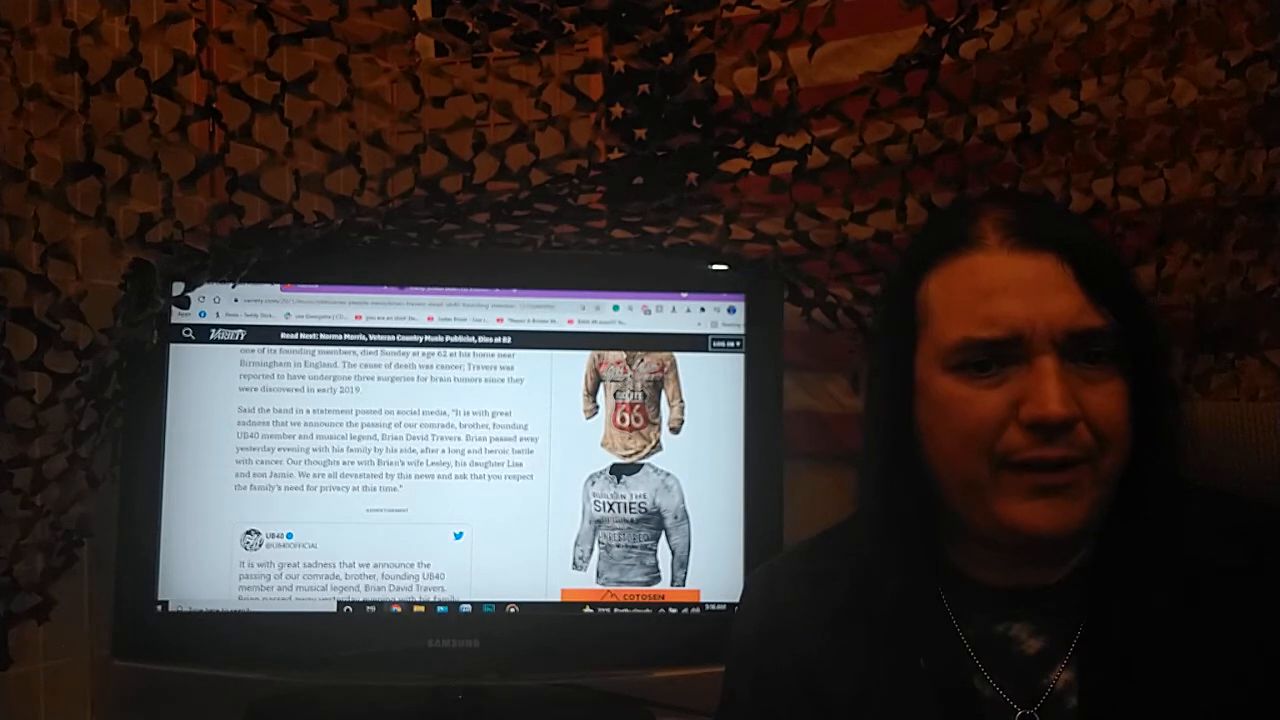
{"action": "scroll", "scroll_direction": "down", "scroll_amount": 3}
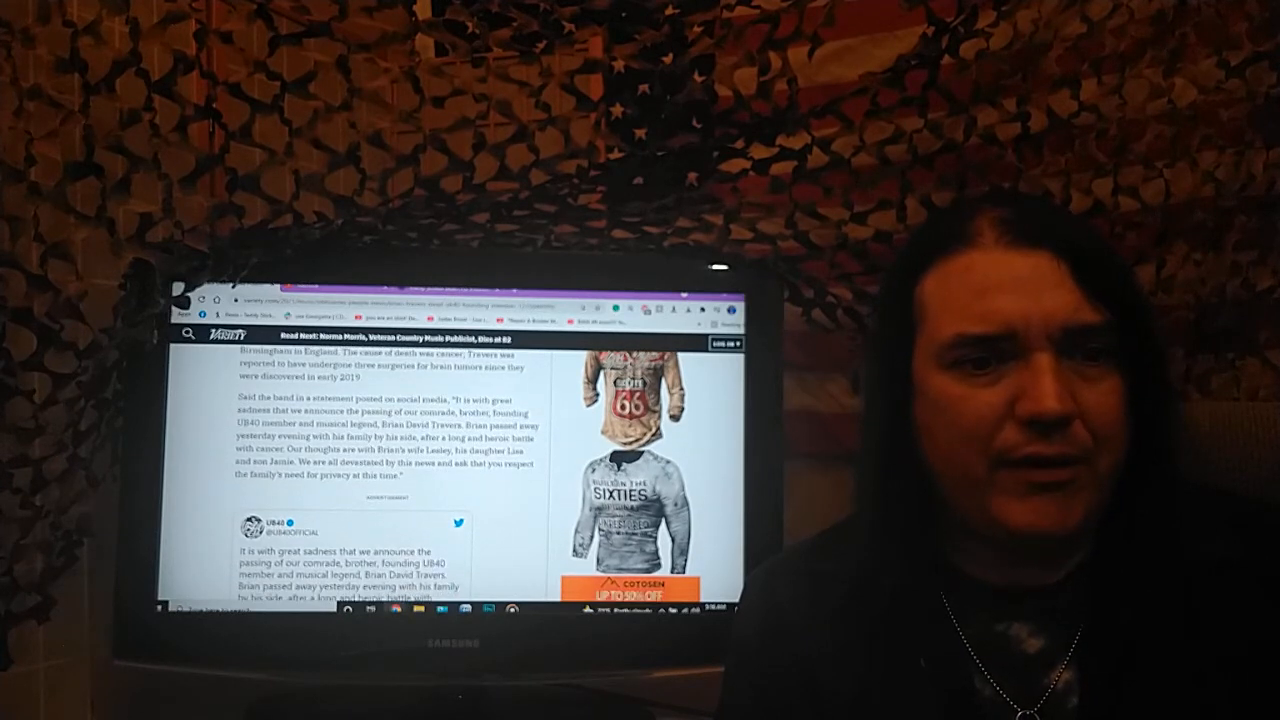
{"action": "scroll", "scroll_direction": "down", "scroll_amount": 3}
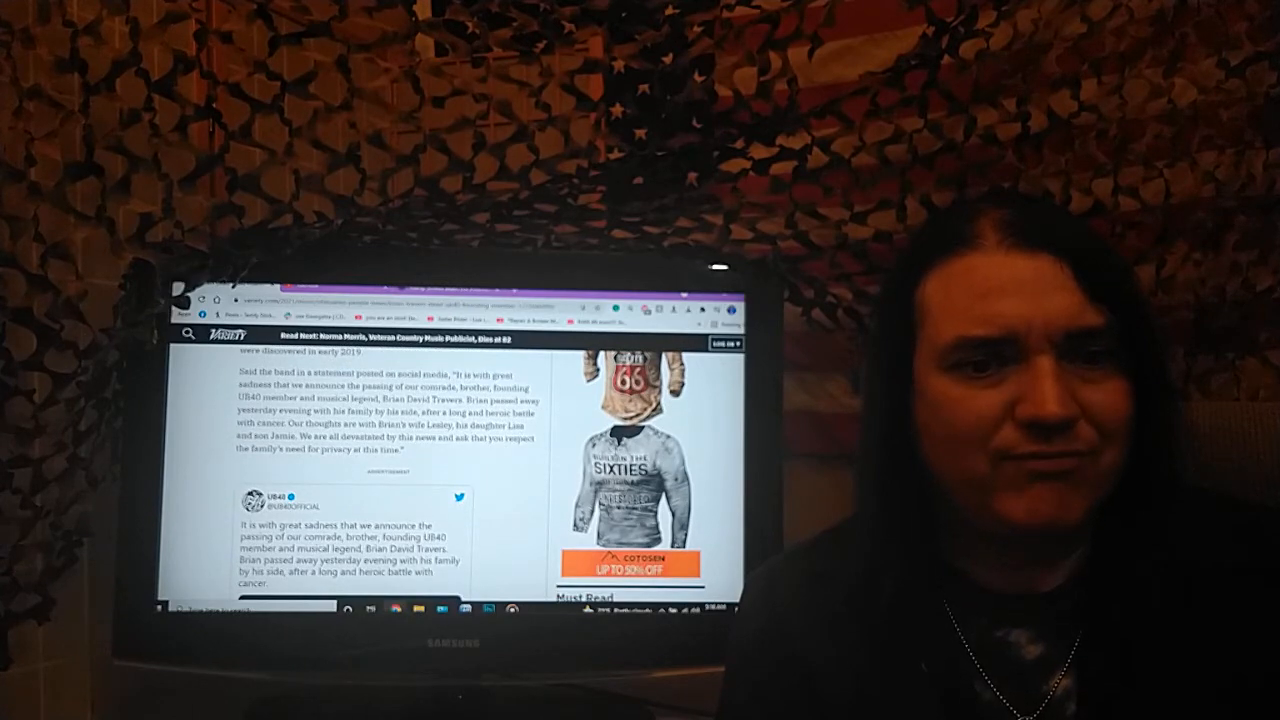
{"action": "scroll", "scroll_direction": "down", "scroll_amount": 3}
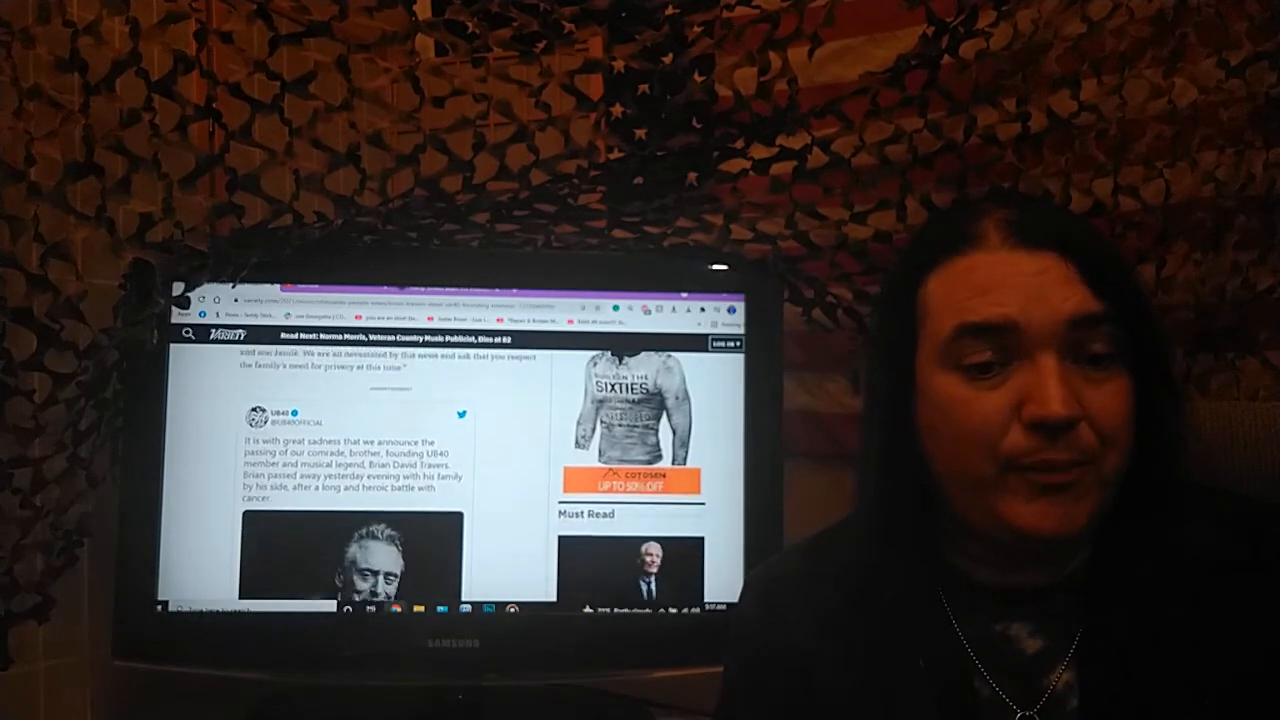